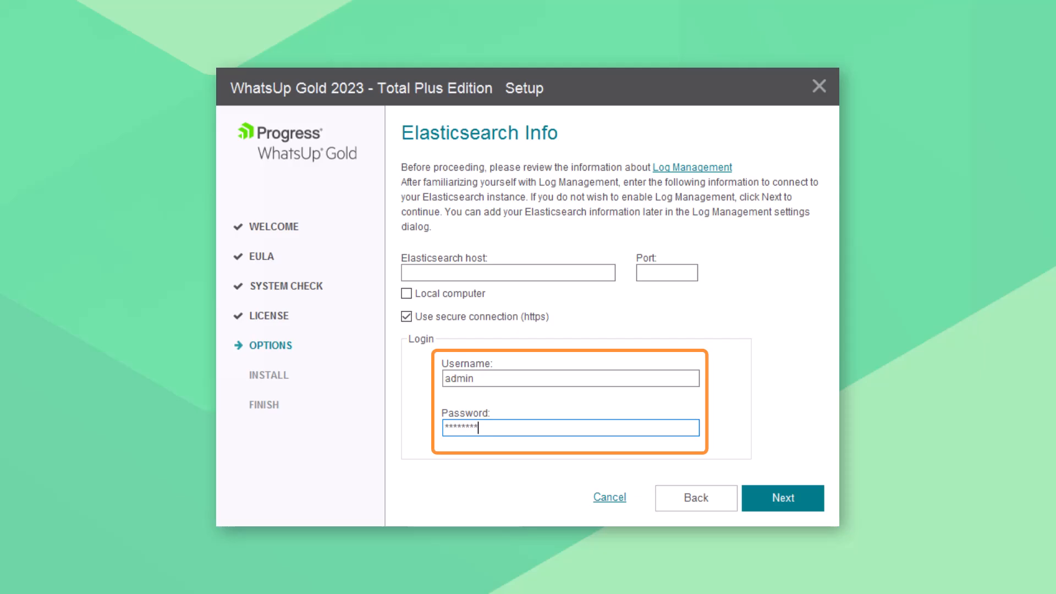
- Continue past the Elasticsearch Info page with HTTPS and admin credentials entered
click(782, 498)
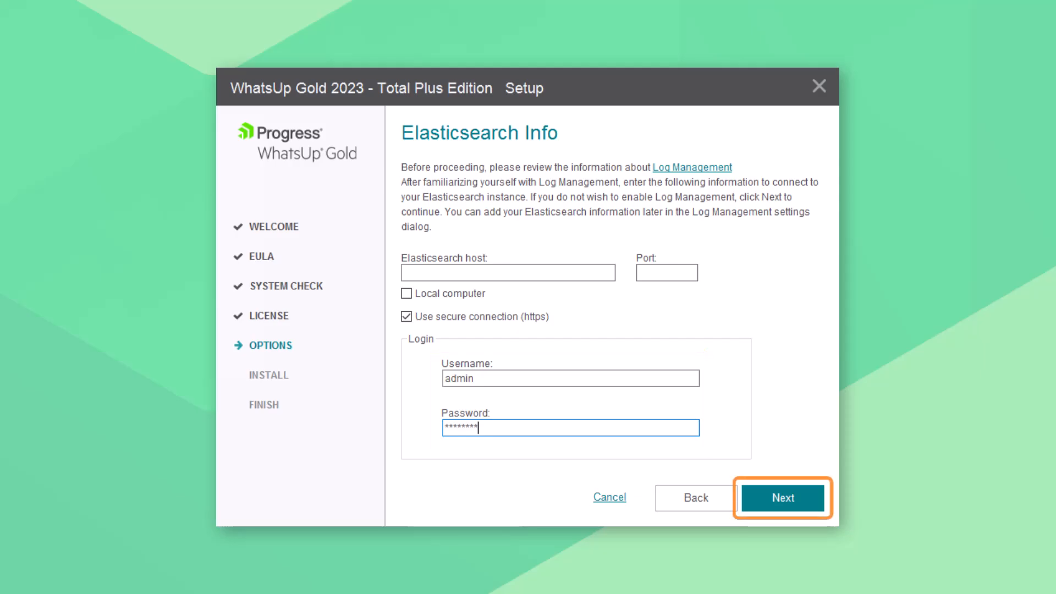
click(783, 497)
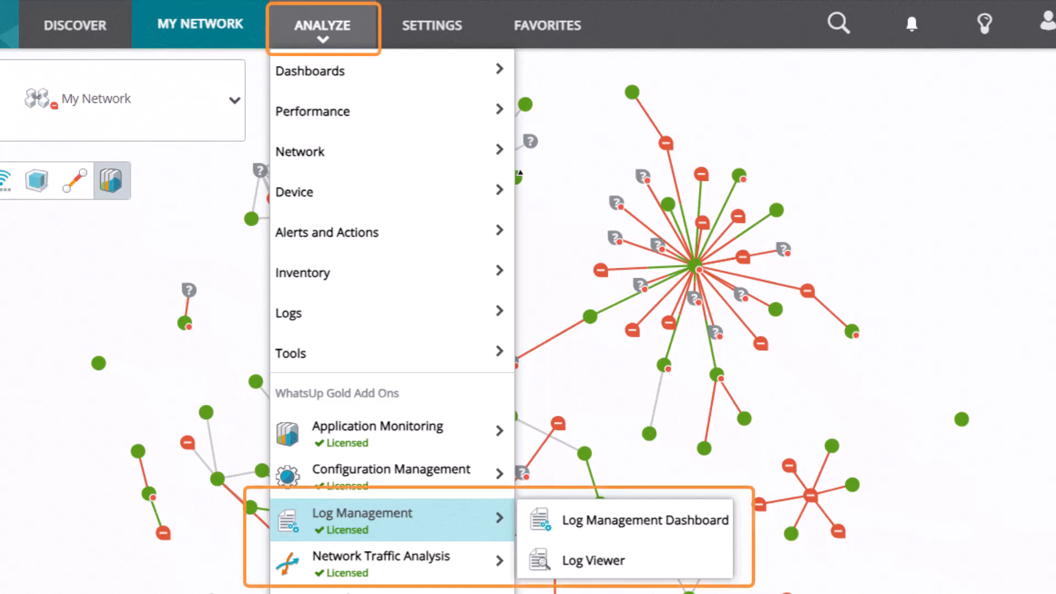
- Reveal the Log Management Dashboard and Log Viewer options under Analyze > Log Management
click(644, 520)
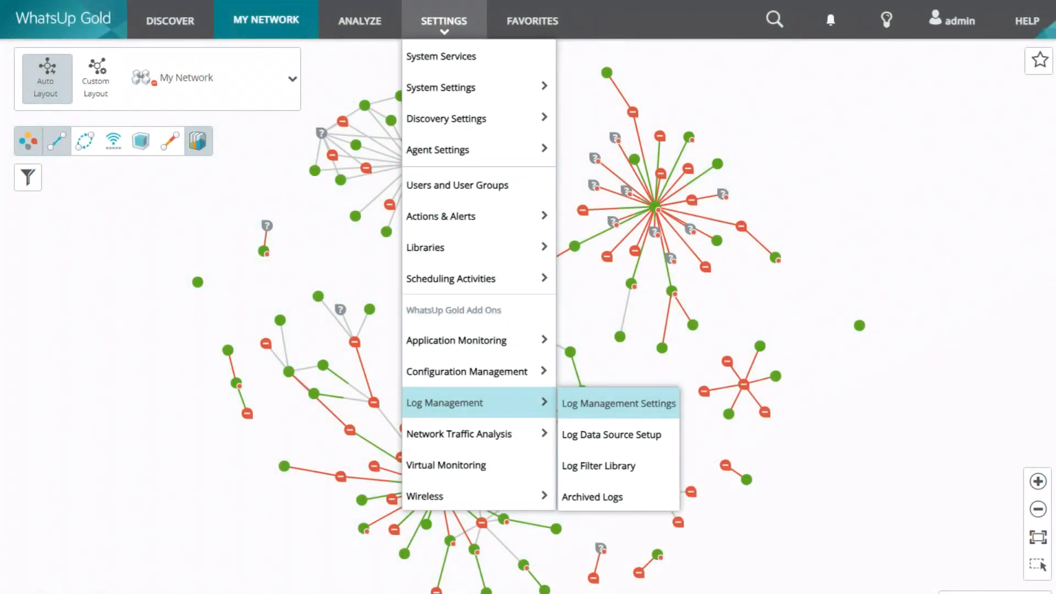
- Open Log Management Settings showing the localhost:9200 Elasticsearch connection
click(618, 403)
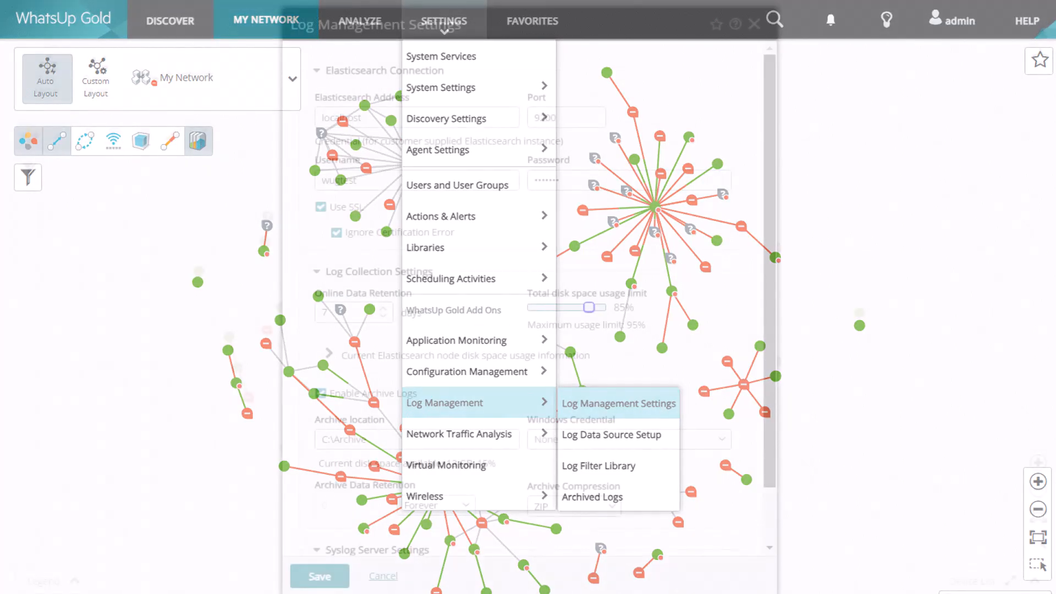
click(618, 403)
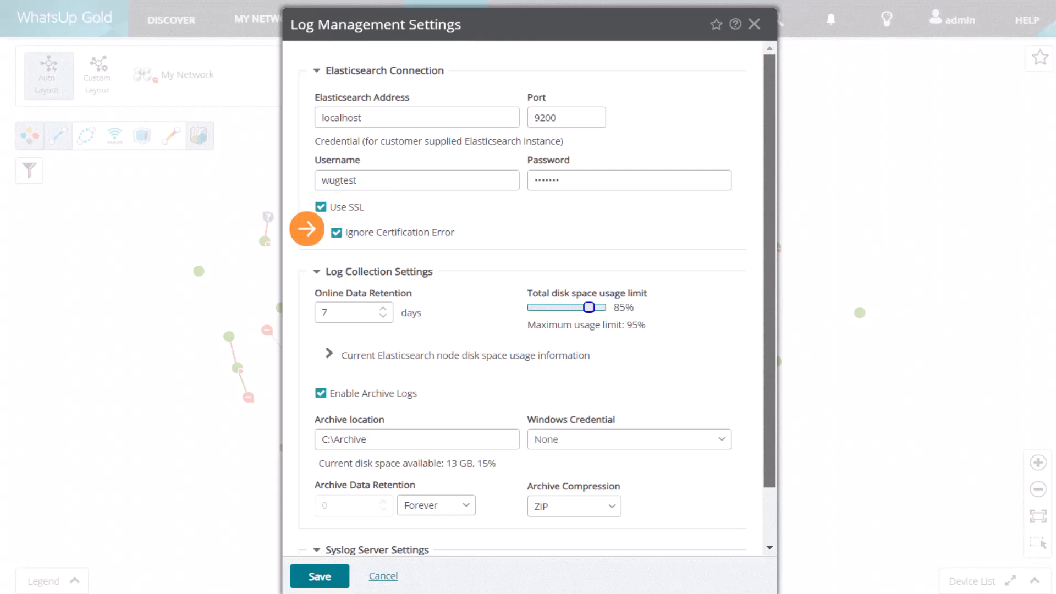
- Turn off Ignore Certification Error and upload the PEM Certificate Authority file
click(337, 232)
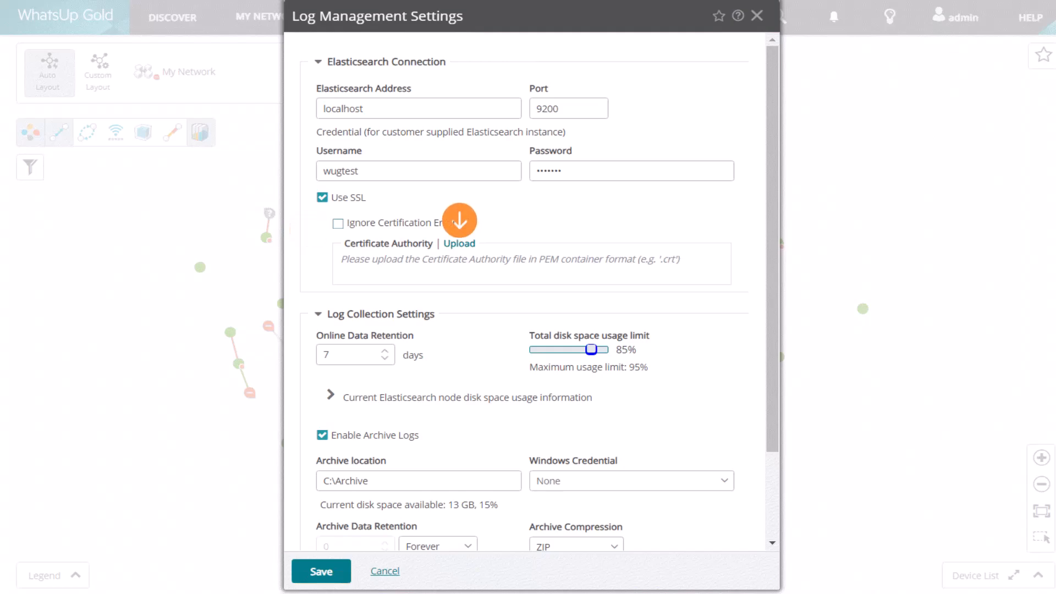
click(460, 244)
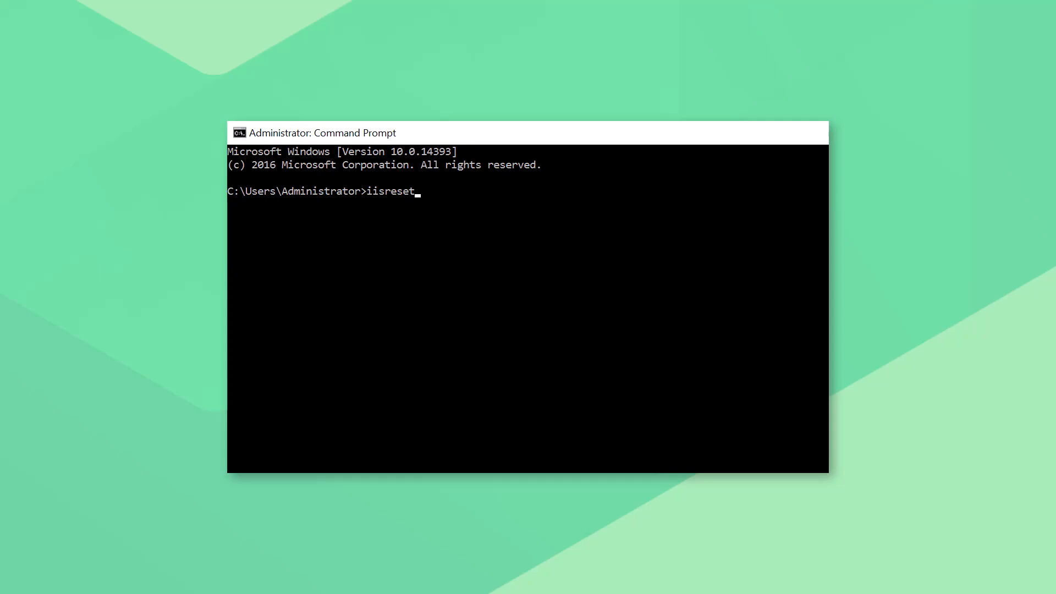
- Run iisreset in the administrator Command Prompt
key(Enter)
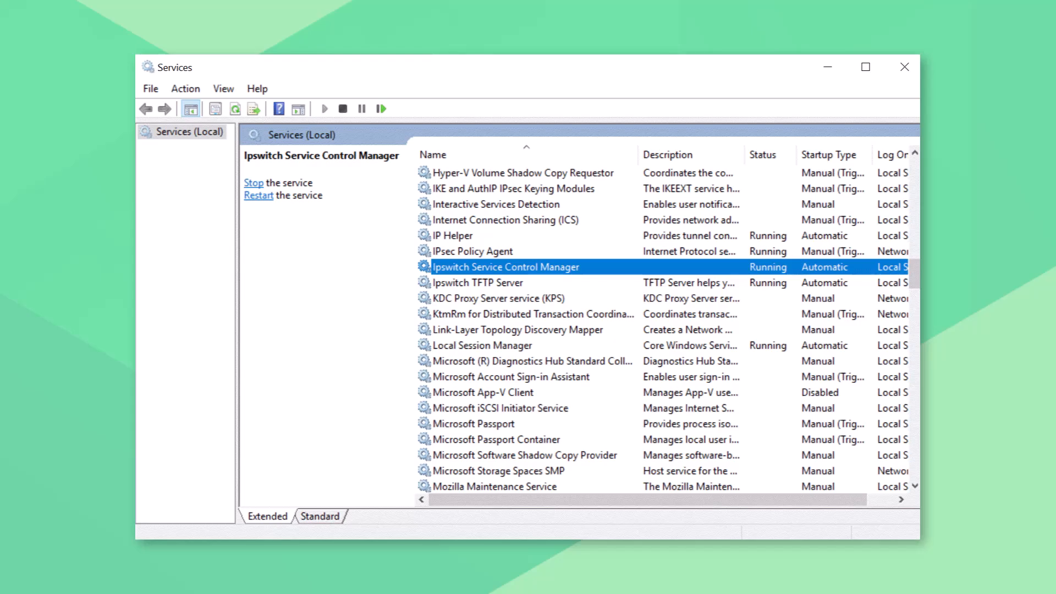
- Restart the Ipswitch Service Control Manager service
right_click(504, 267)
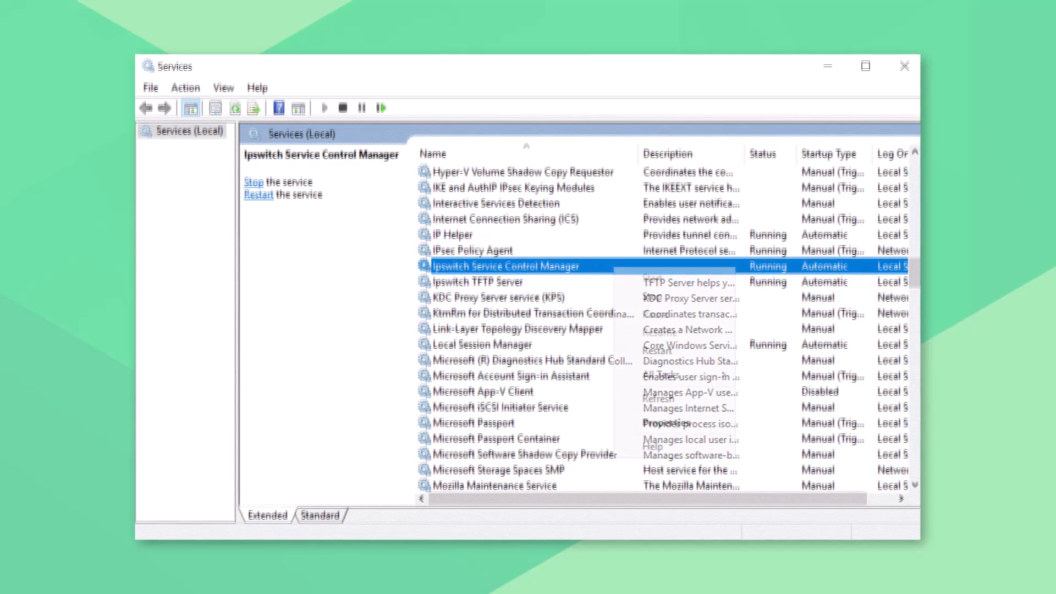
right_click(505, 265)
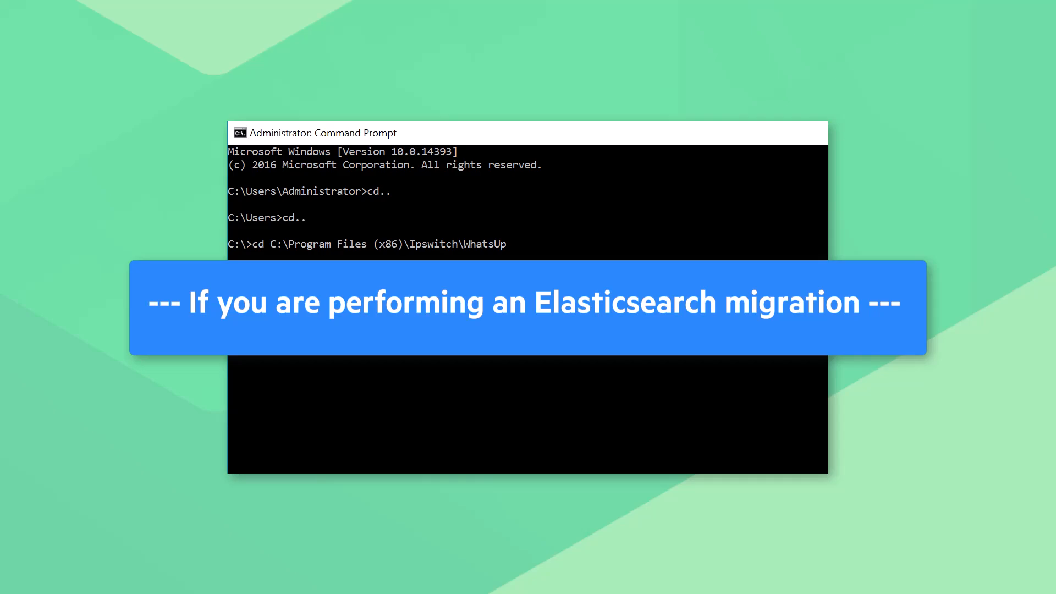
- Run LogManagementConfig.exe -a from the WhatsUp Gold install folder
text(LogManagementConfig.exe -a)
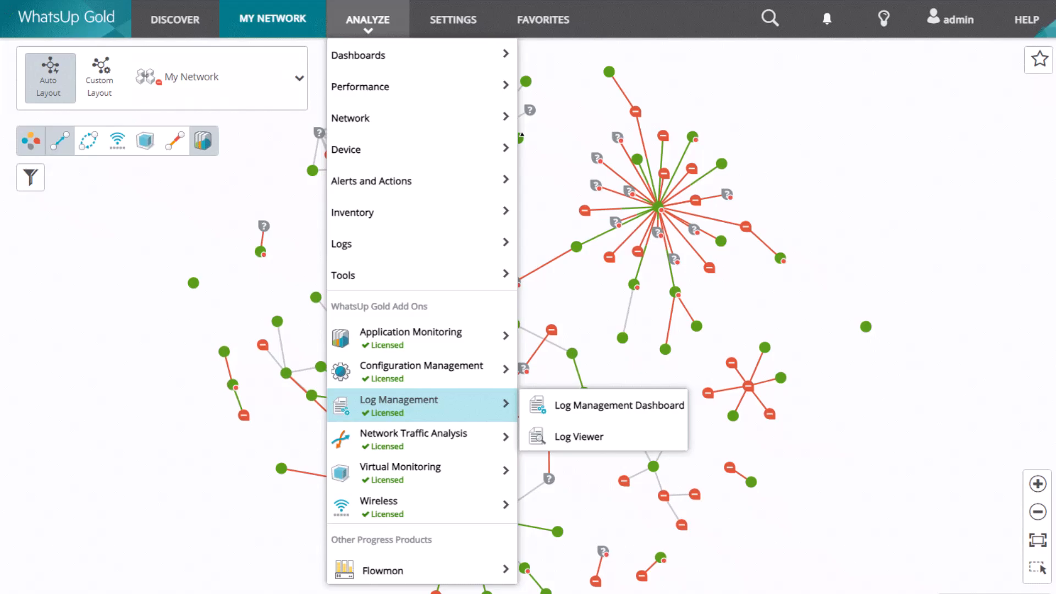
- Open Analyze > Log Management > Log Viewer and confirm it loads without errors
click(578, 436)
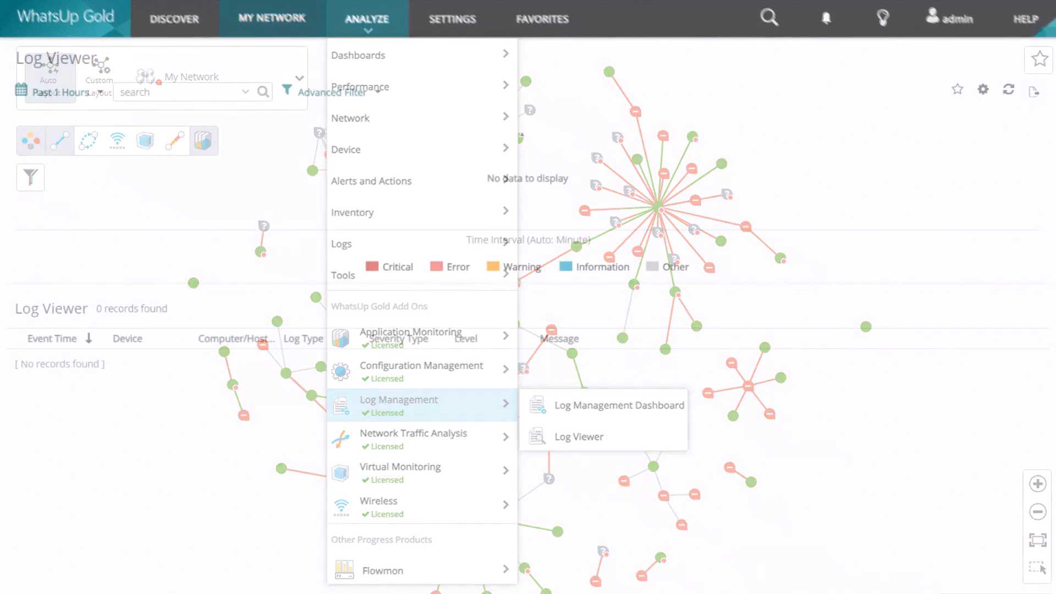
click(578, 436)
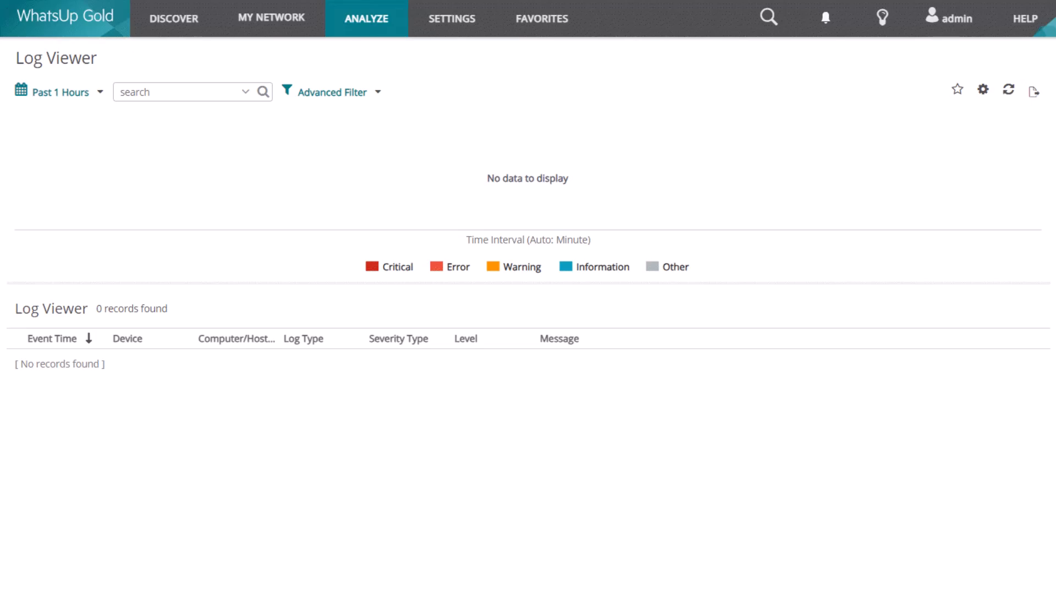